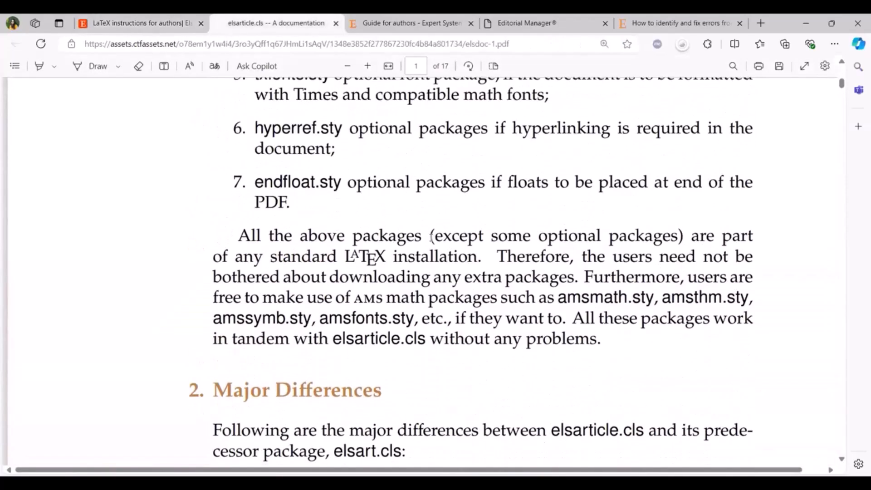
Scroll the elsarticle.cls PDF down to section 2, Major Differences from elsart.cls
scroll("down", 3)
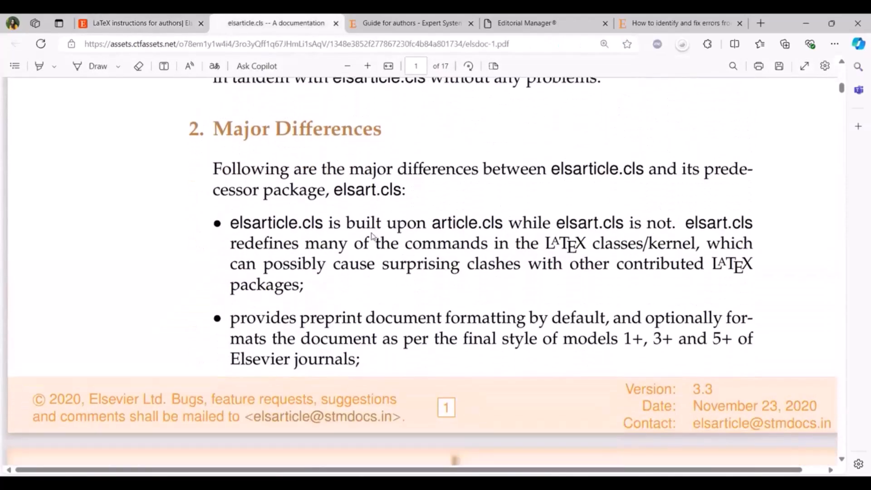
scroll("down", 3)
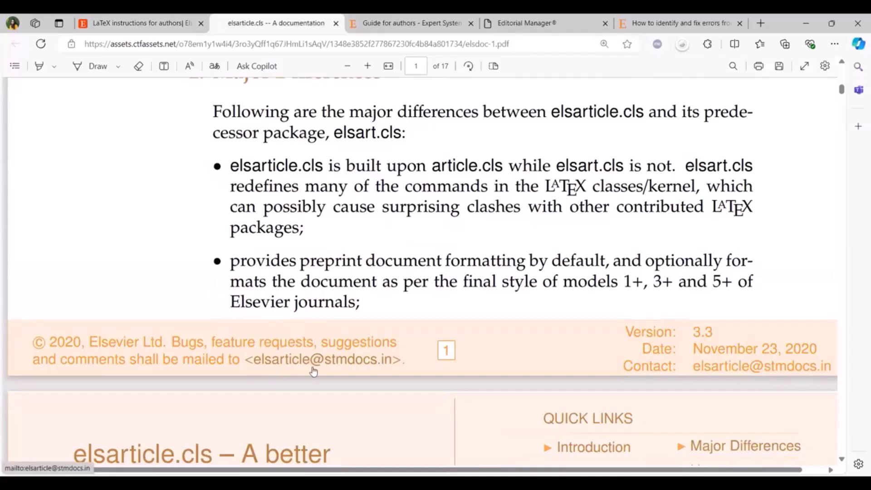
mouse_move(369, 371)
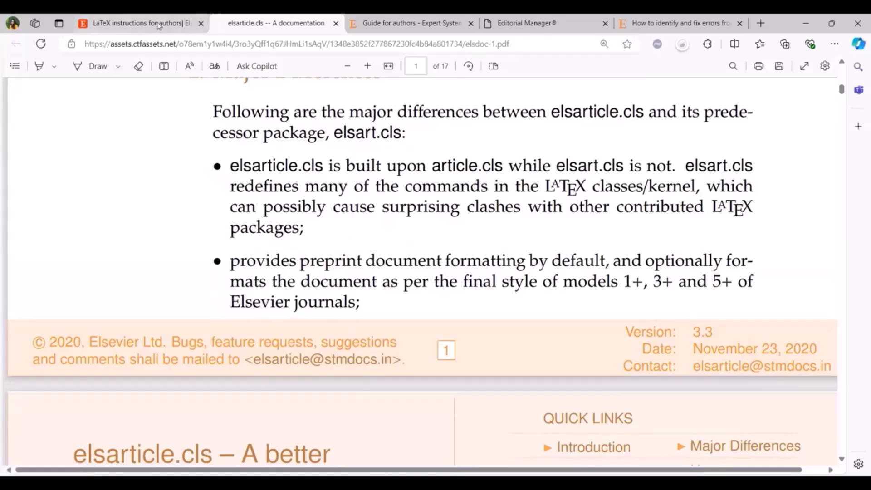
Return to the LaTeX instructions for authors page and scroll to 'Submitting your manuscript'
left_click(139, 23)
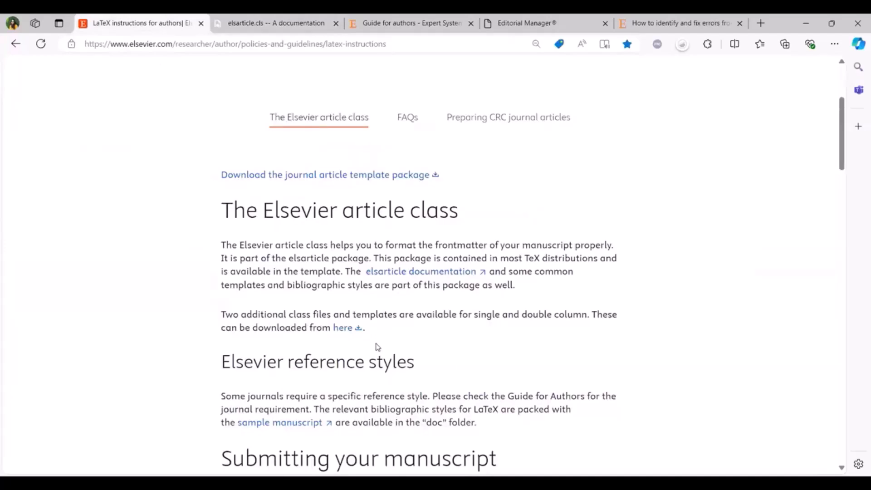
scroll("down", 3)
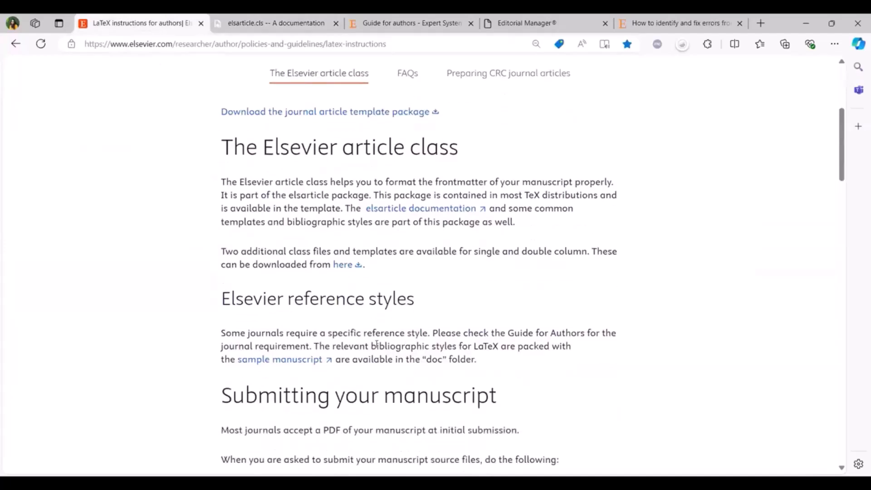
scroll("down", 3)
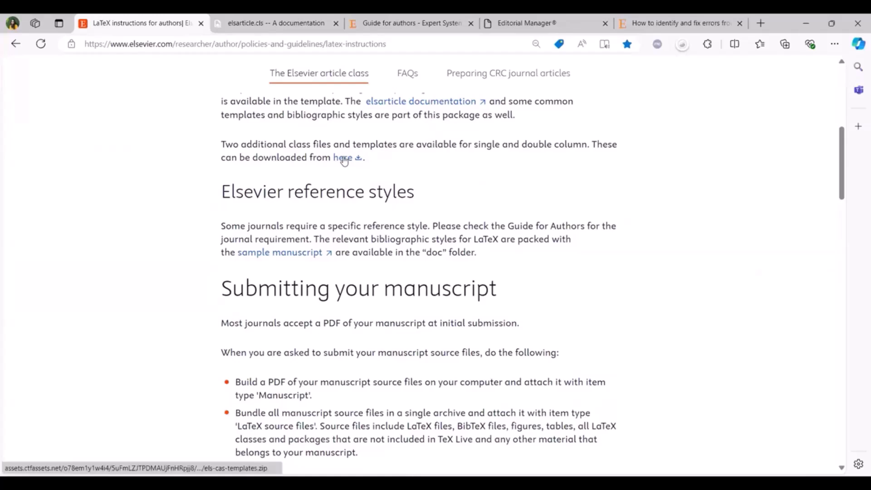
mouse_move(343, 158)
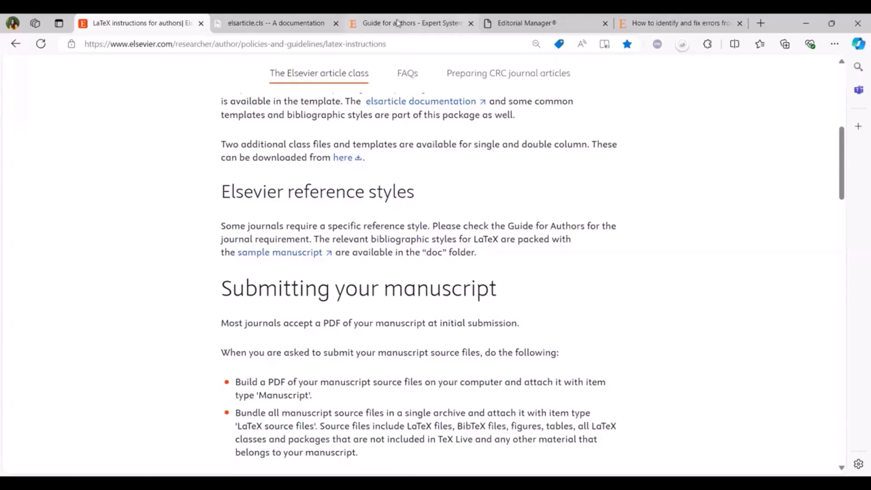
Switch to the Expert Systems with Applications Guide for Authors at its LaTeX section
left_click(411, 23)
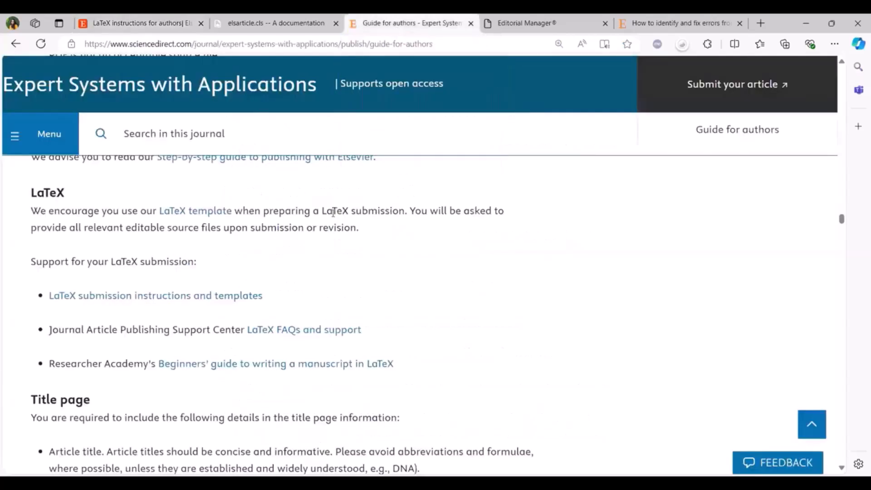
mouse_move(92, 196)
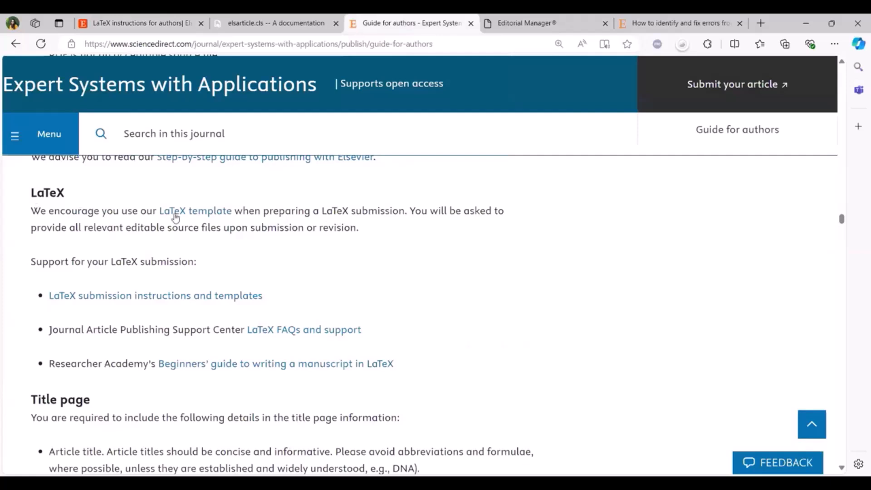
mouse_move(195, 210)
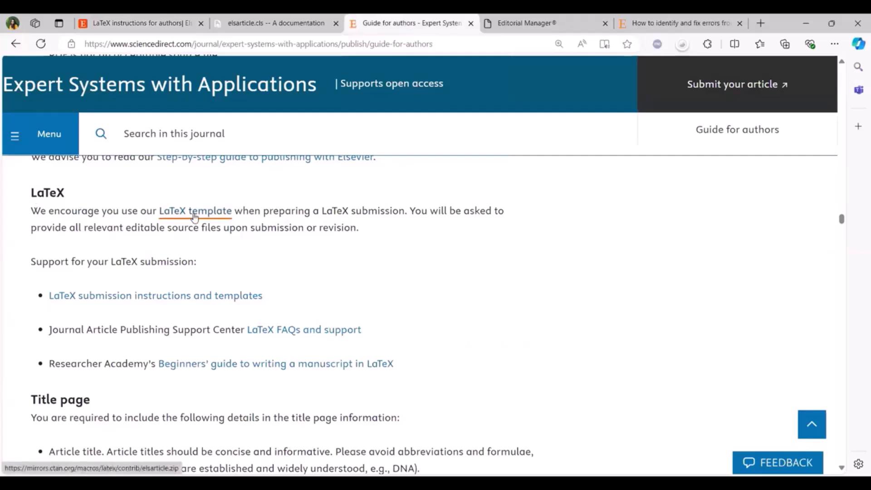
mouse_move(195, 308)
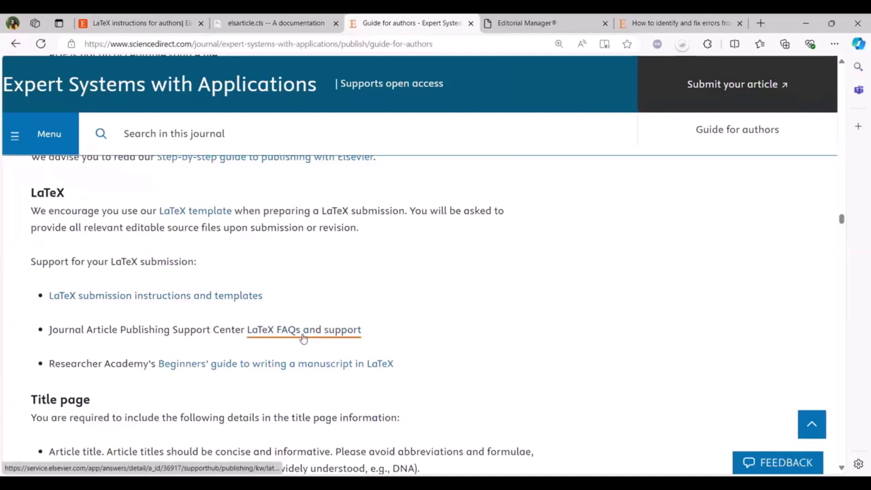
mouse_move(285, 370)
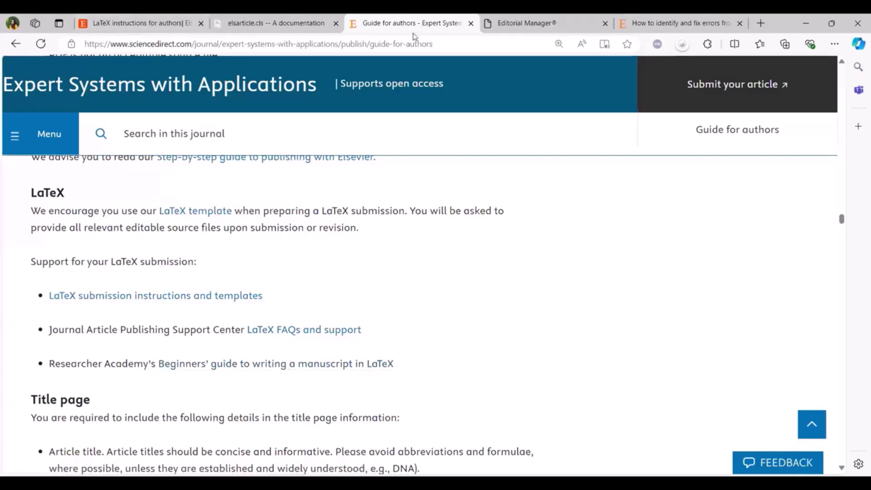
Return to Editorial Manager and scroll to the attached items table of LaTeX sources and figures
left_click(544, 22)
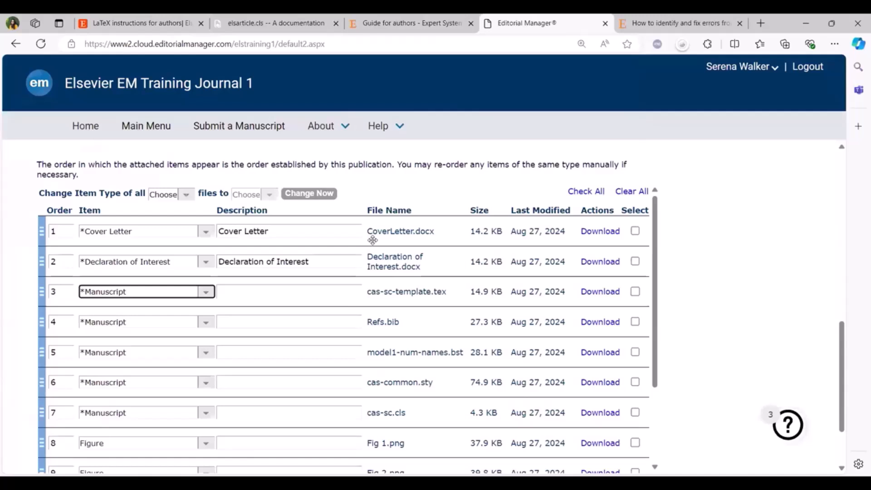
mouse_move(364, 233)
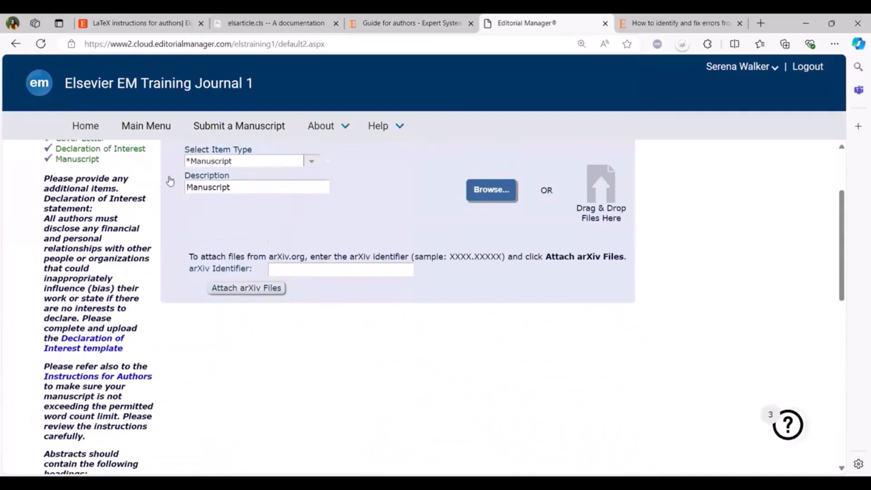
scroll("down", 3)
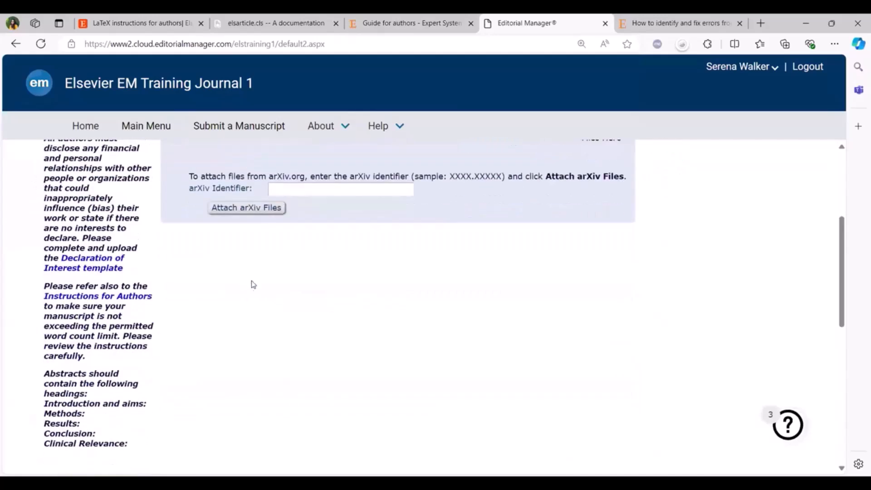
scroll("down", 3)
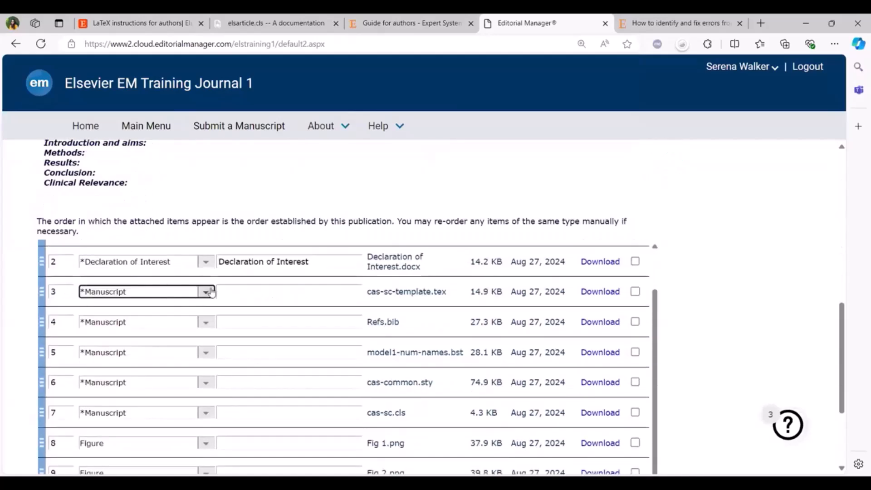
Open the Item type dropdown for cas-sc-template.tex on row 3
left_click(206, 291)
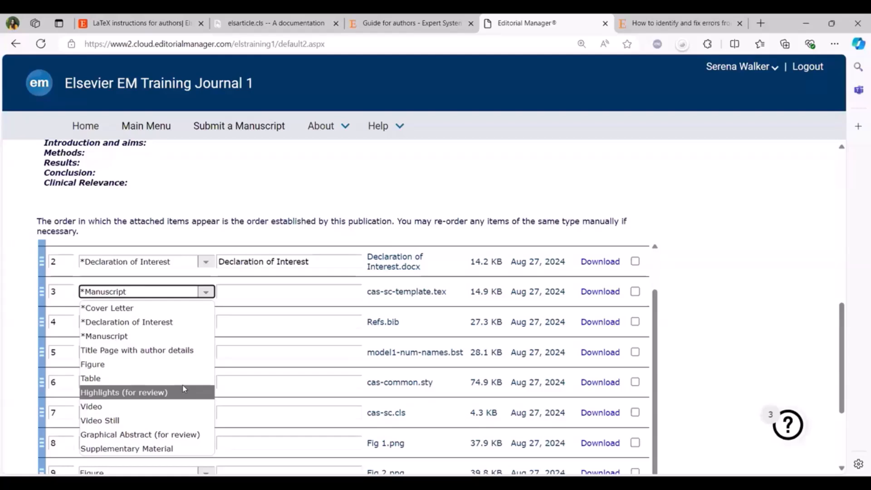
mouse_move(104, 336)
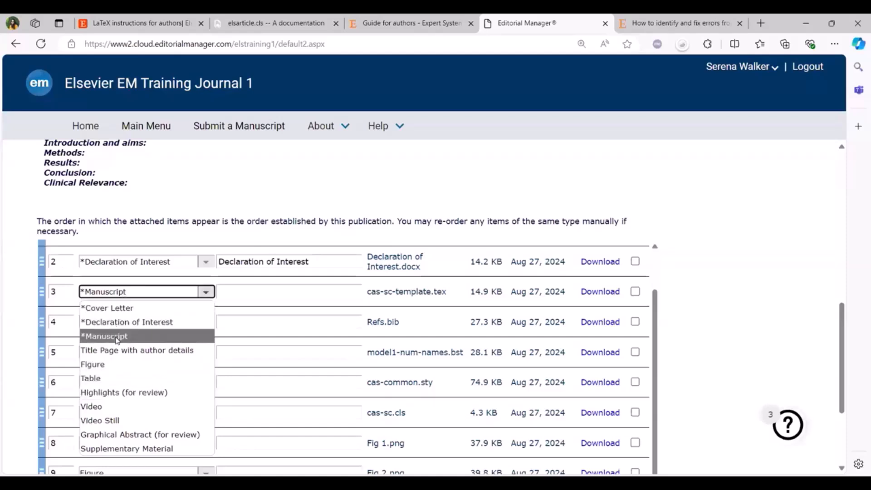
mouse_move(117, 342)
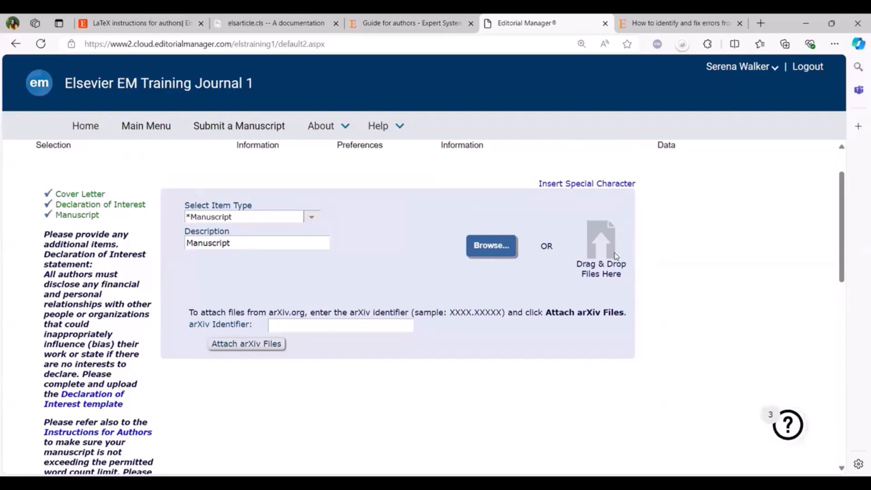
mouse_move(614, 257)
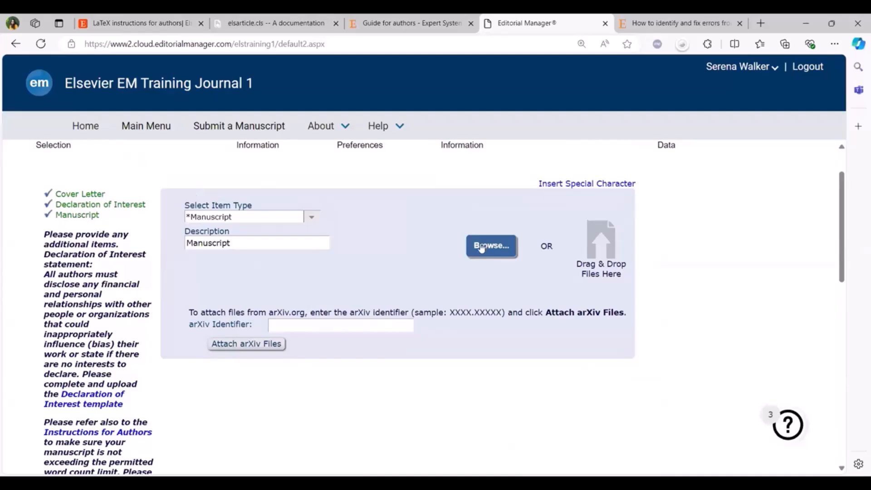
scroll("down", 3)
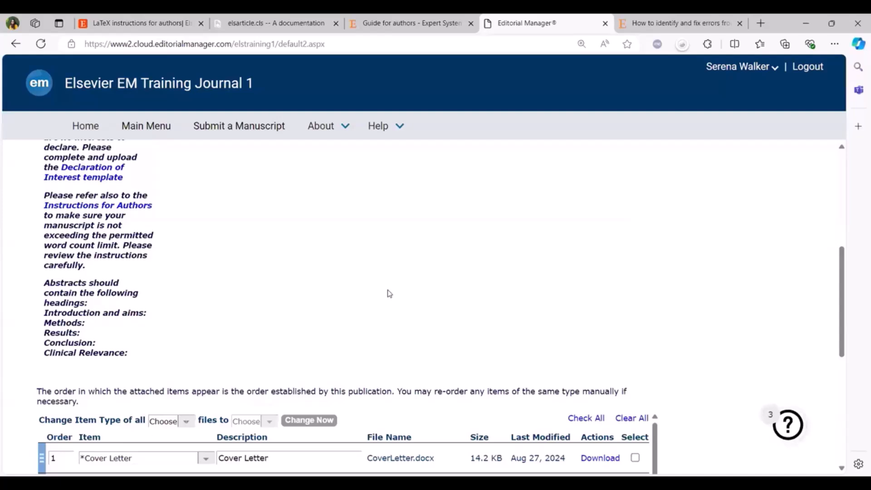
Reopen the row 3 Item type dropdown for cas-sc-template.tex, still set to Manuscript
scroll("up", 3)
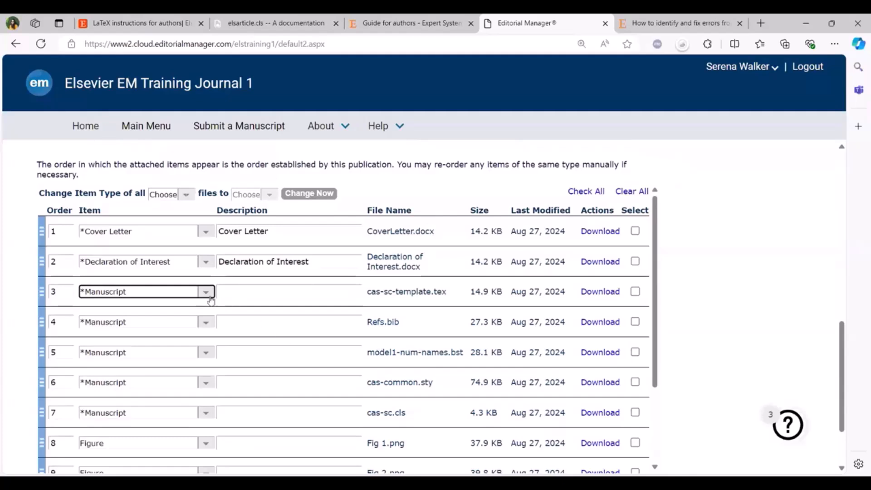
left_click(206, 291)
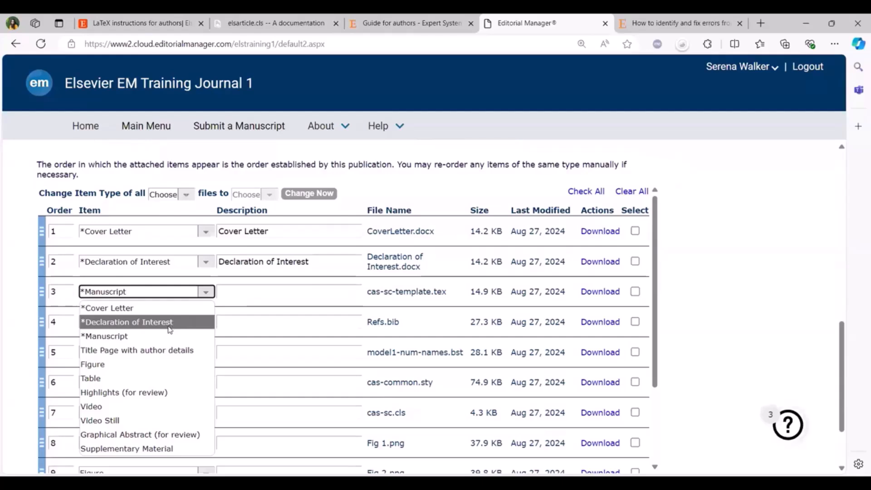
mouse_move(168, 331)
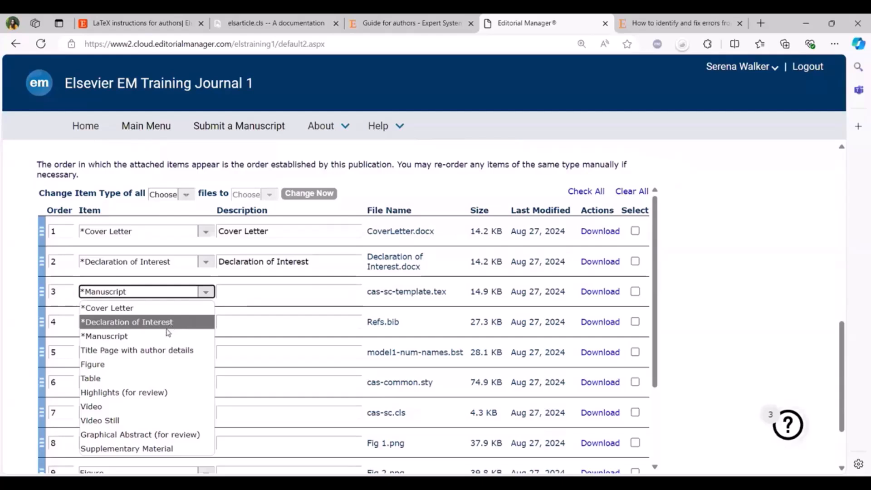
mouse_move(106, 336)
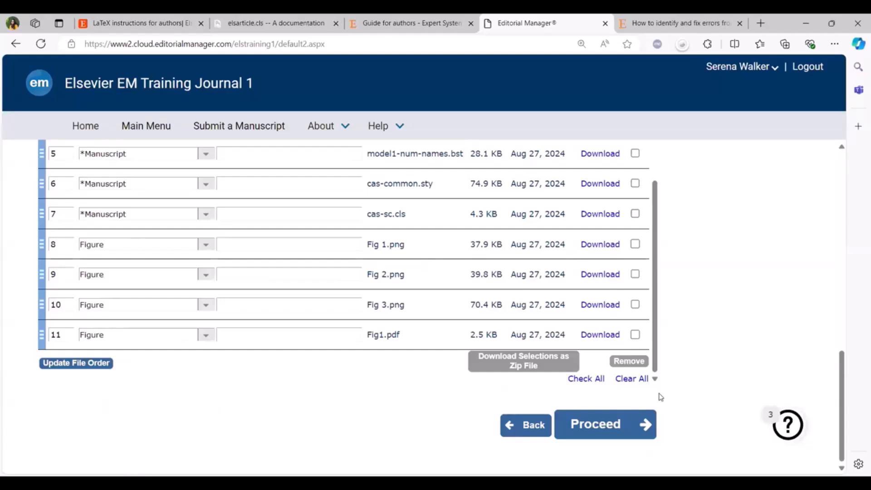
mouse_move(660, 378)
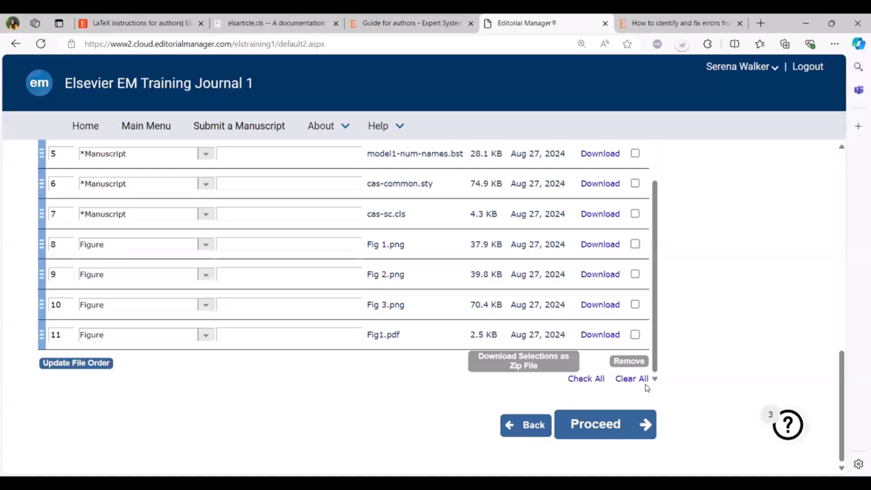
mouse_move(425, 400)
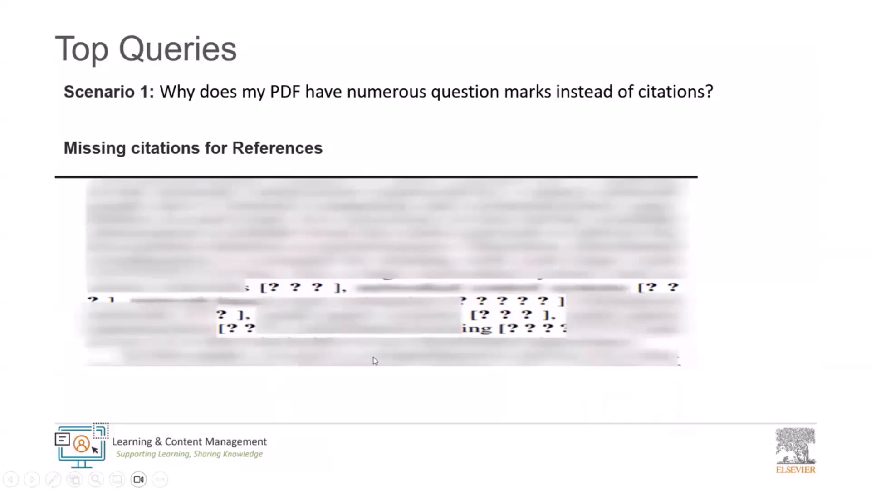
mouse_move(420, 316)
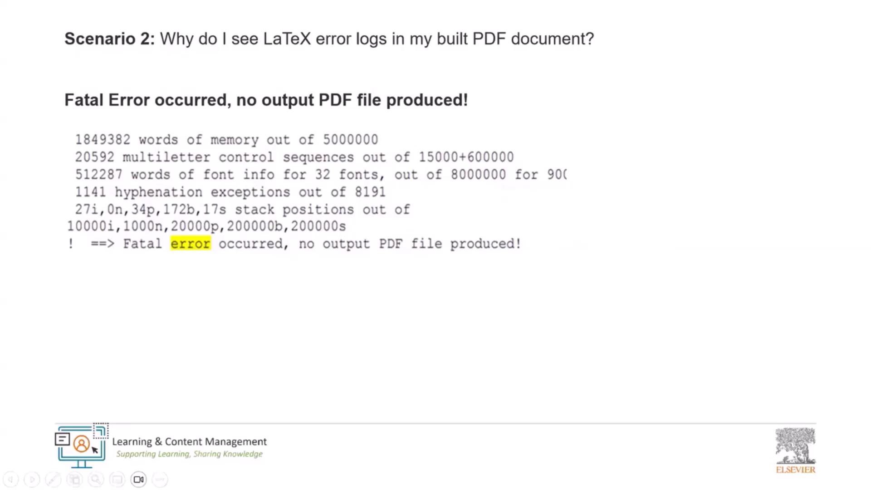
mouse_move(440, 391)
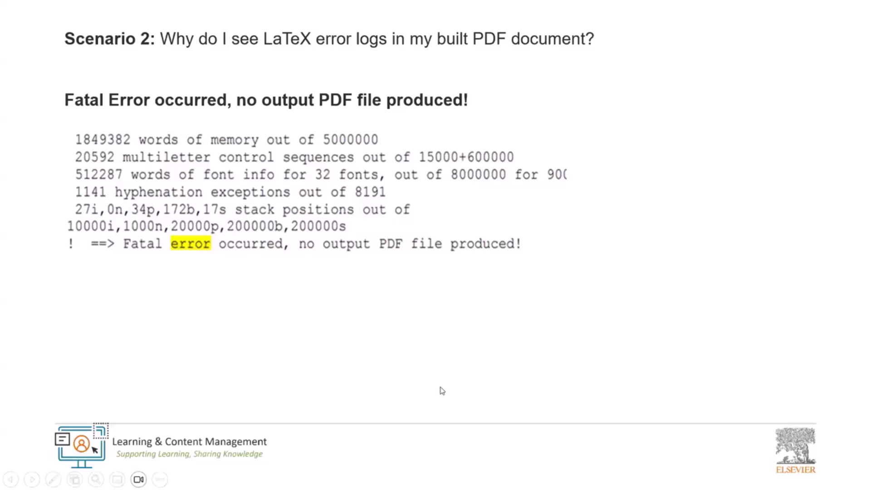
mouse_move(325, 373)
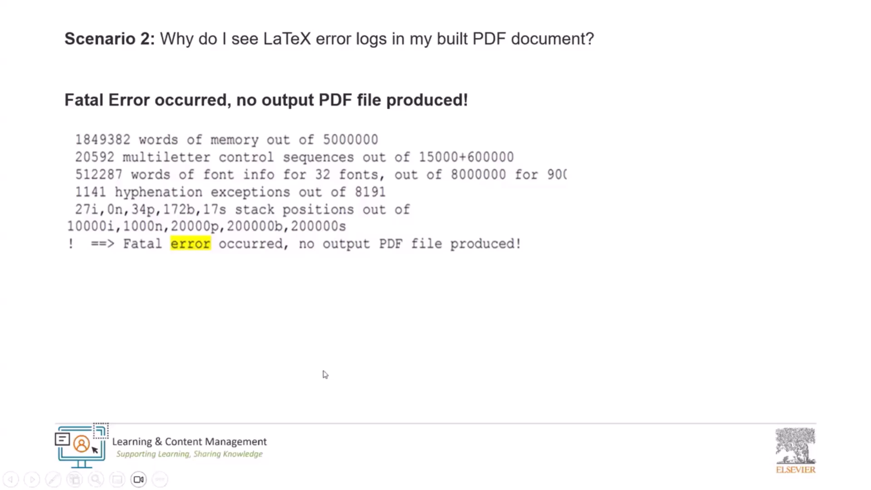
mouse_move(321, 384)
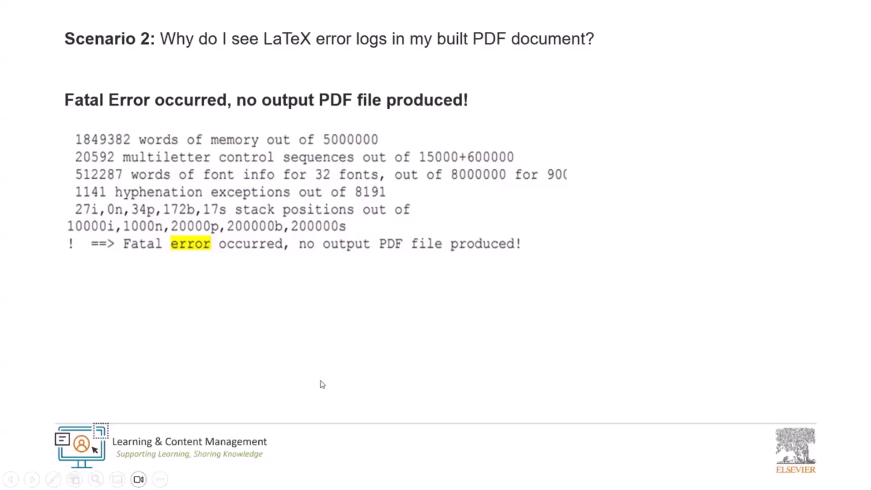
mouse_move(321, 392)
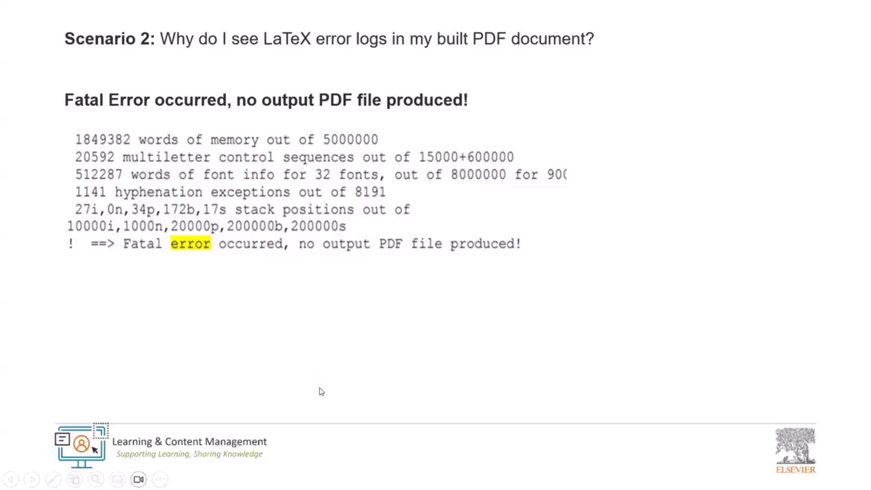
mouse_move(217, 243)
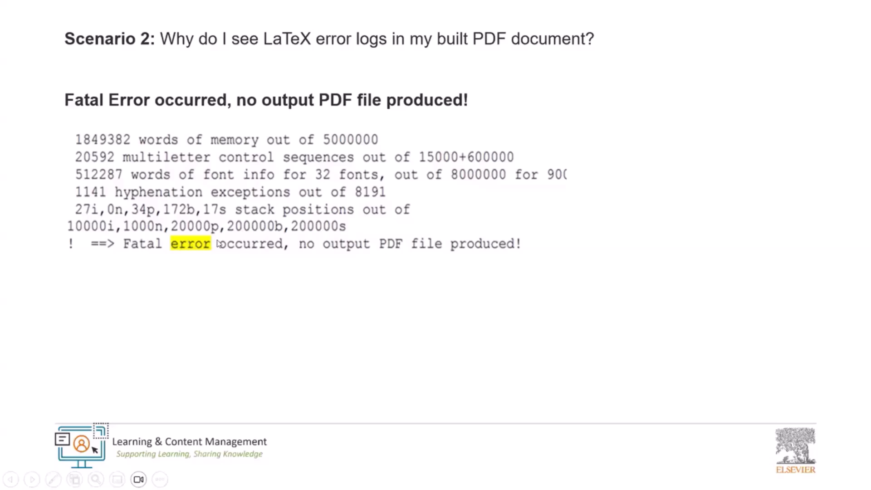
mouse_move(235, 124)
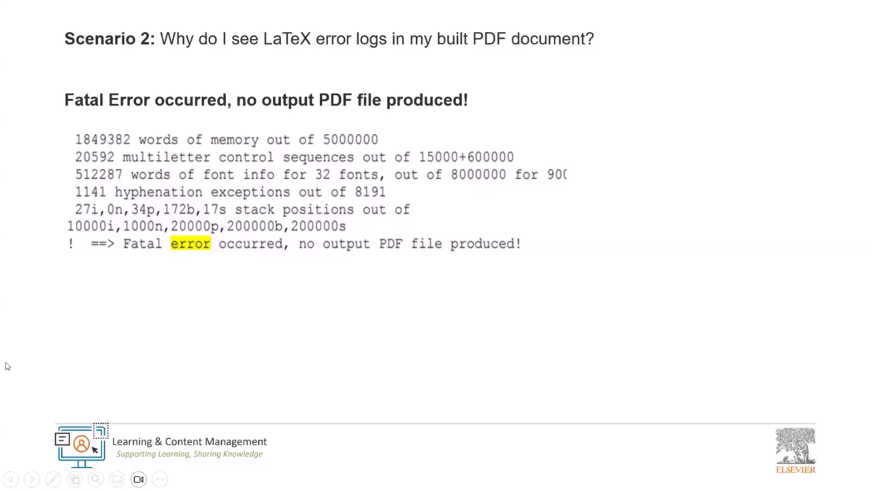
mouse_move(548, 317)
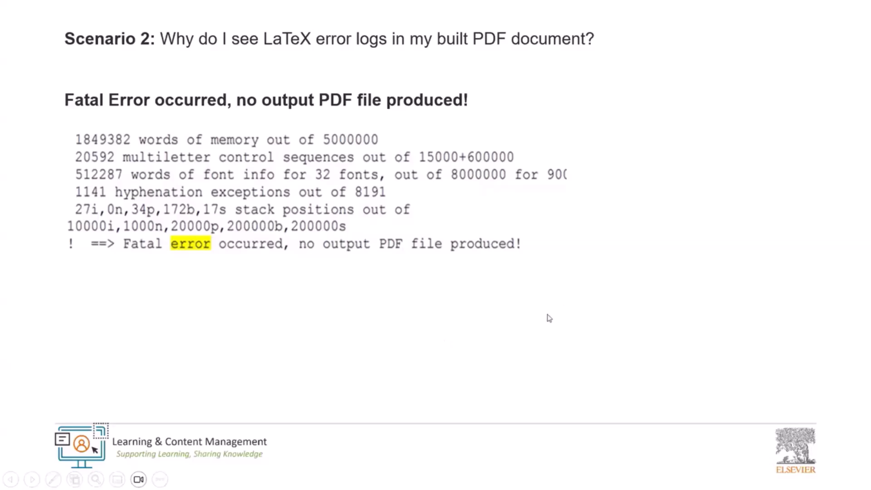
mouse_move(552, 316)
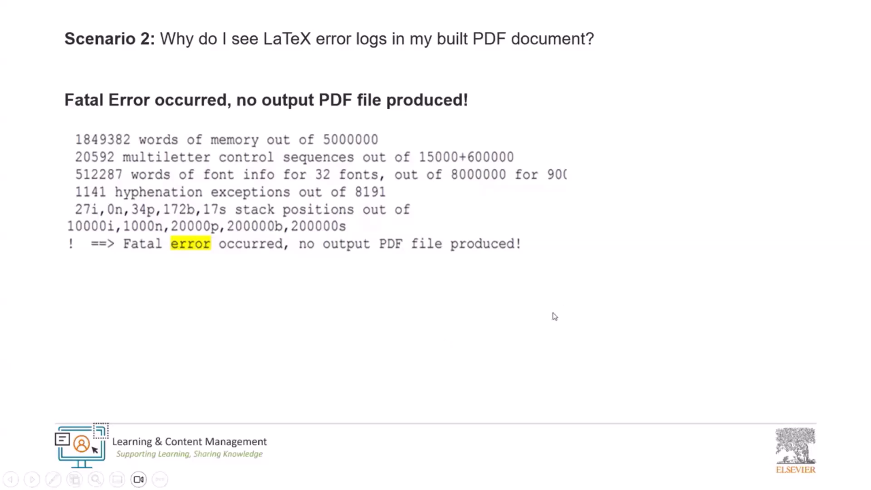
mouse_move(579, 299)
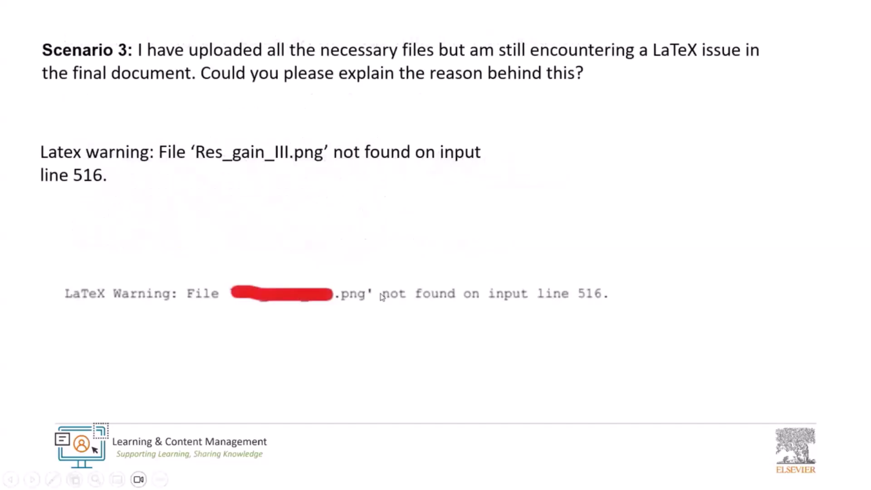
mouse_move(385, 292)
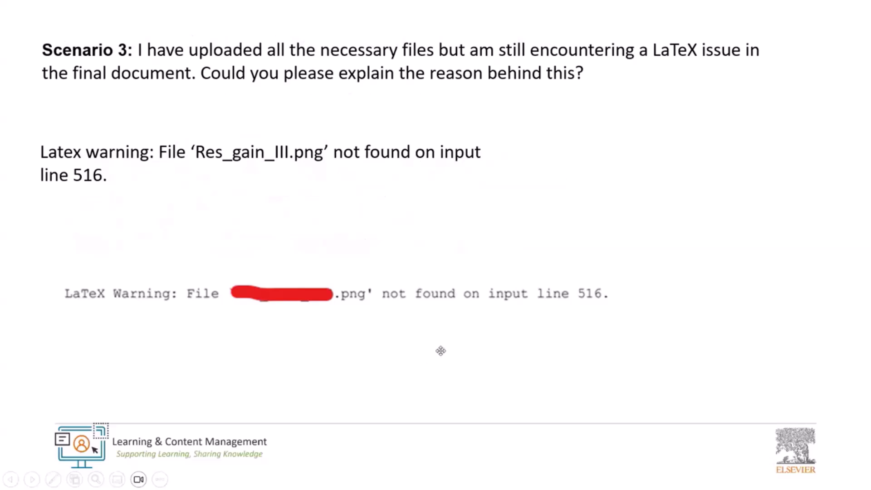
mouse_move(435, 339)
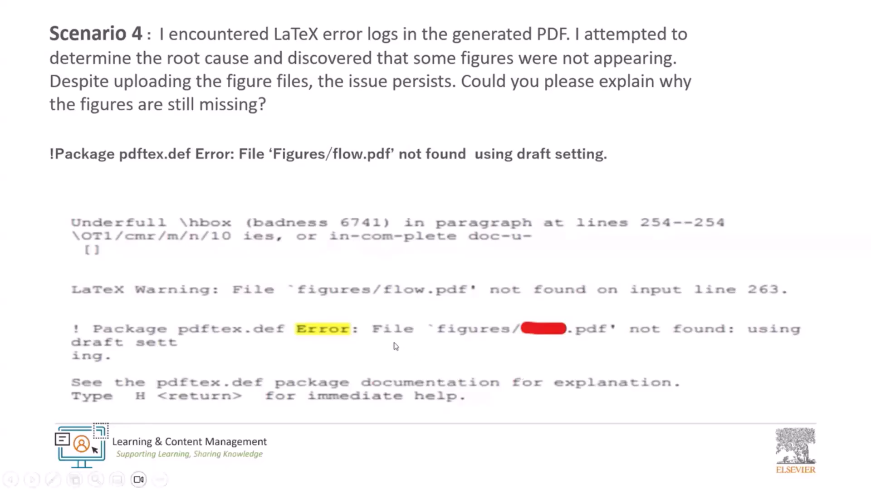
mouse_move(584, 324)
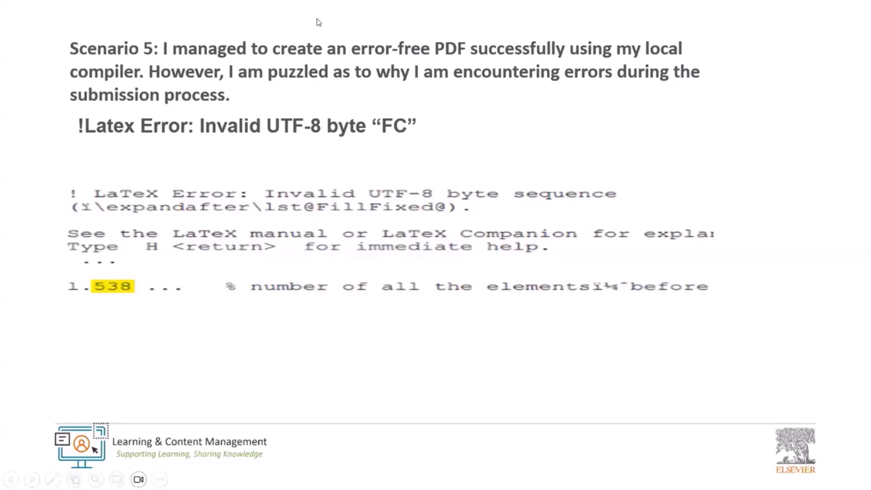
mouse_move(416, 342)
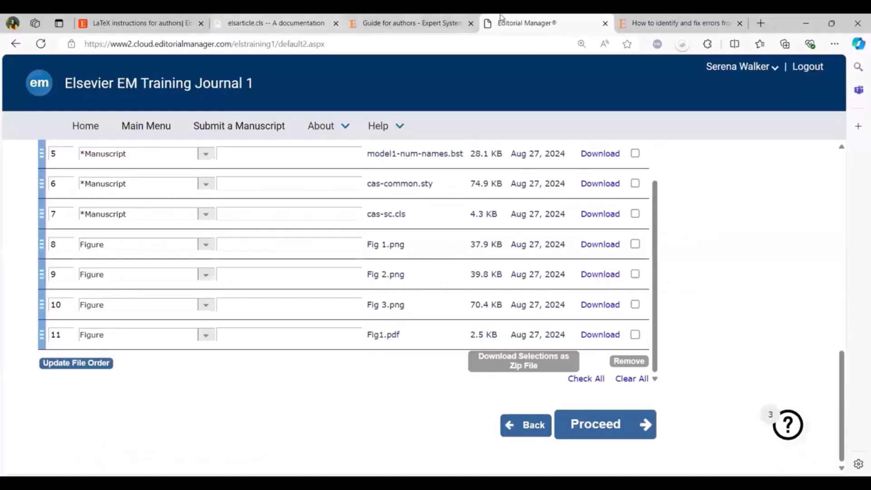
Switch to the browser tab with the article on fixing LaTeX error codes
left_click(680, 22)
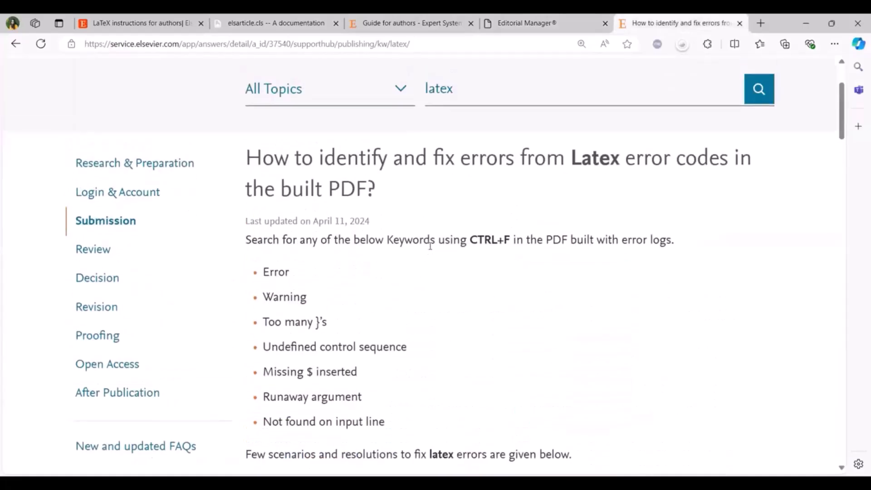
mouse_move(422, 240)
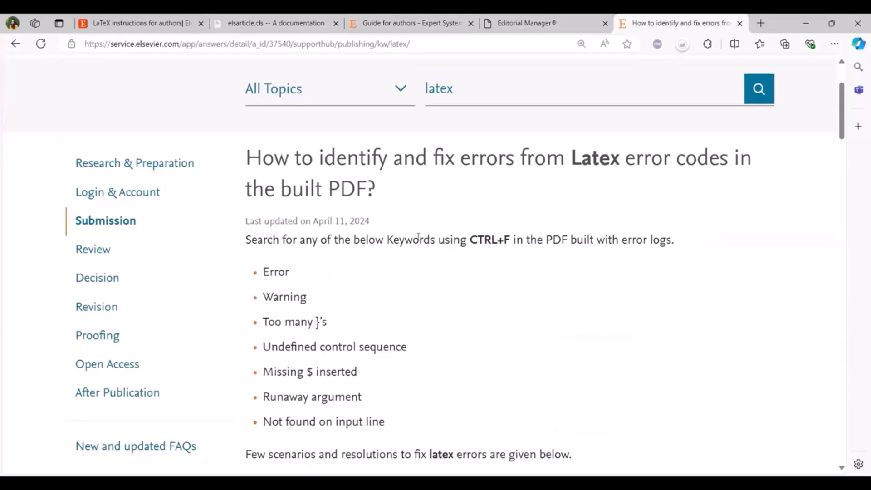
mouse_move(395, 237)
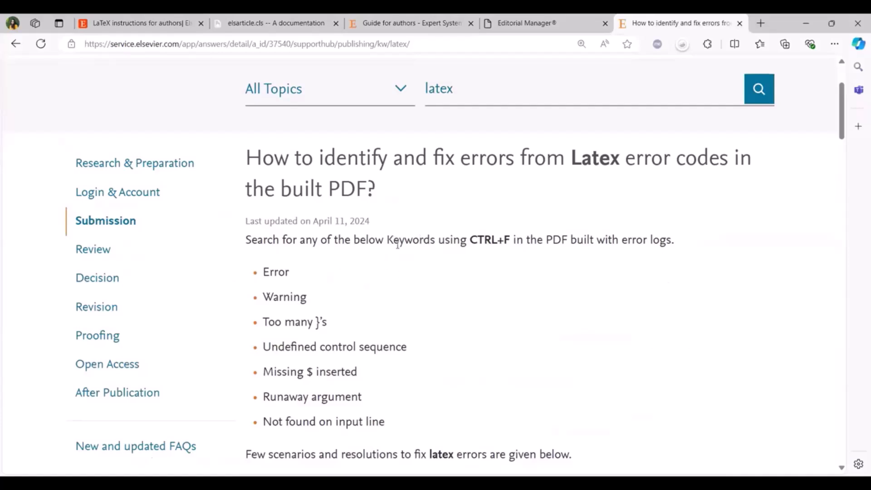
mouse_move(386, 245)
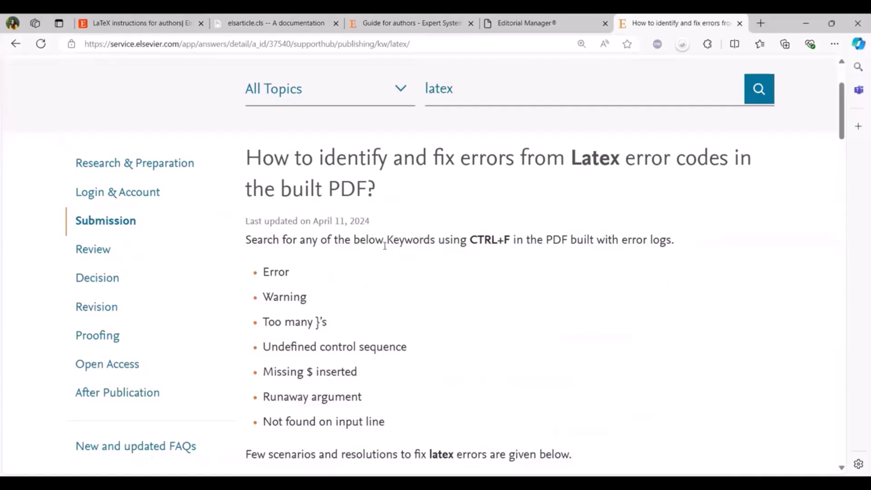
mouse_move(420, 260)
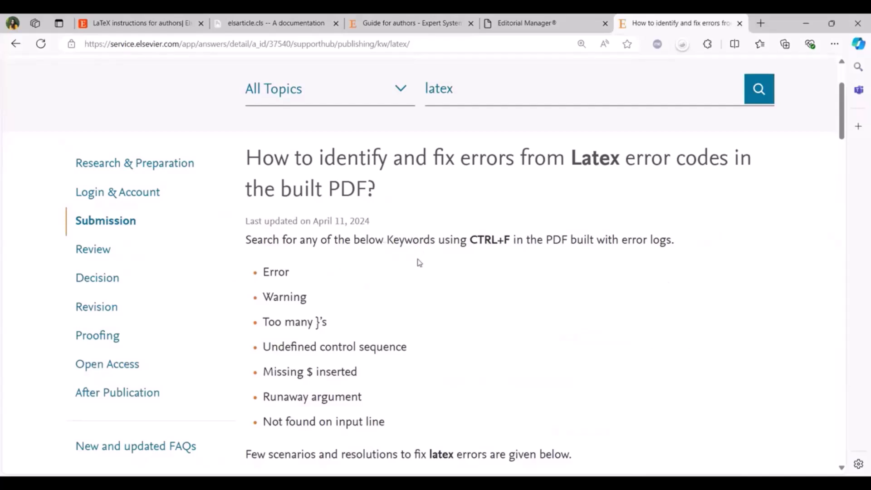
Scroll the LaTeX error-codes article past the fontspec fix to Scenario 9, missing jasr.sty
scroll("down", 3)
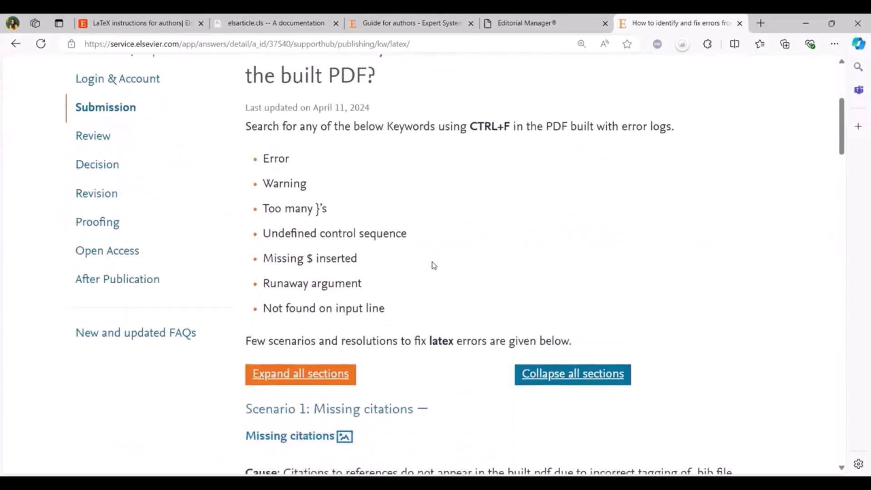
scroll("down", 3)
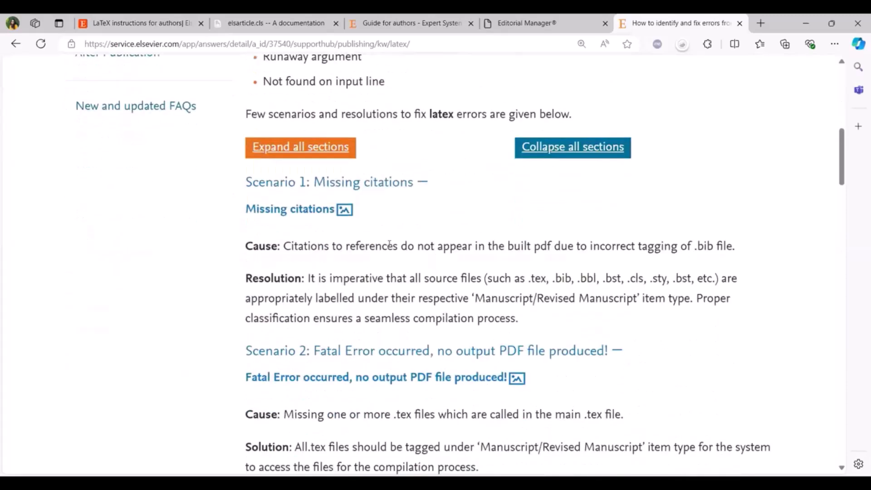
scroll("down", 3)
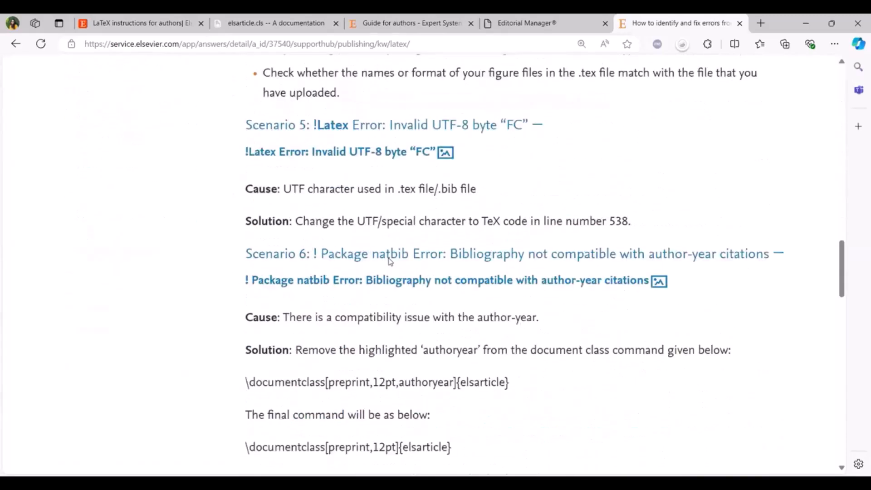
scroll("down", 3)
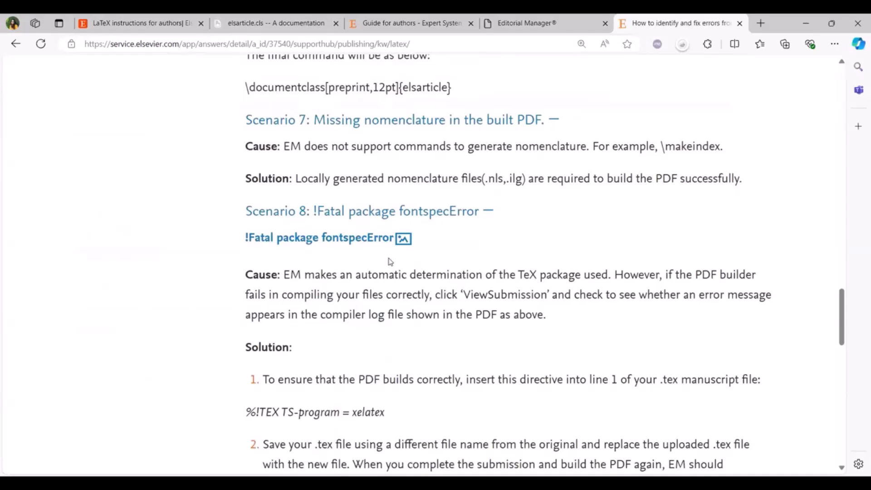
mouse_move(384, 265)
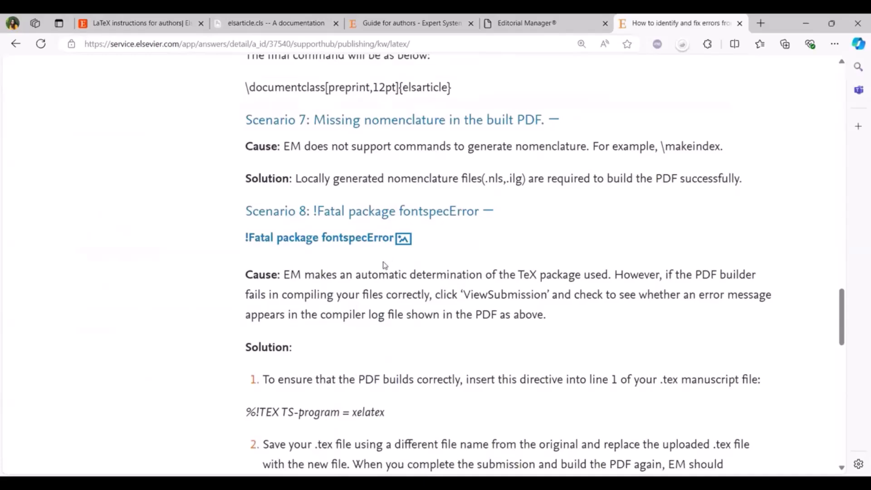
scroll("down", 3)
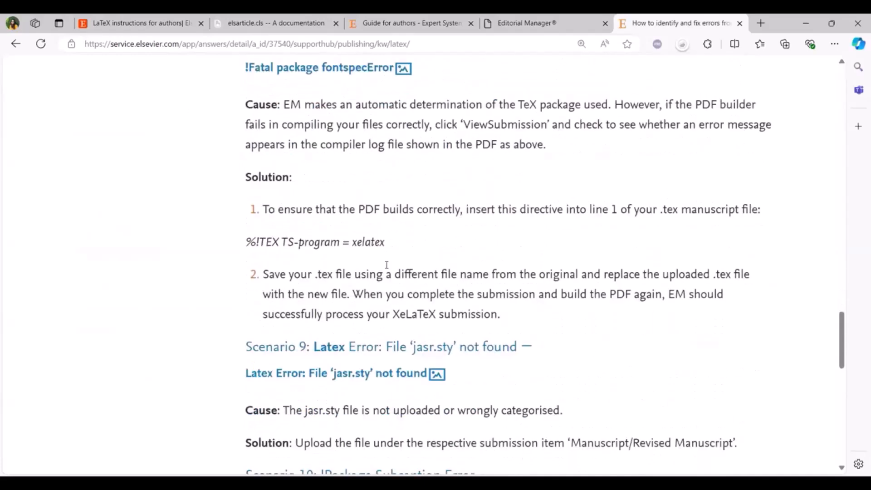
mouse_move(387, 268)
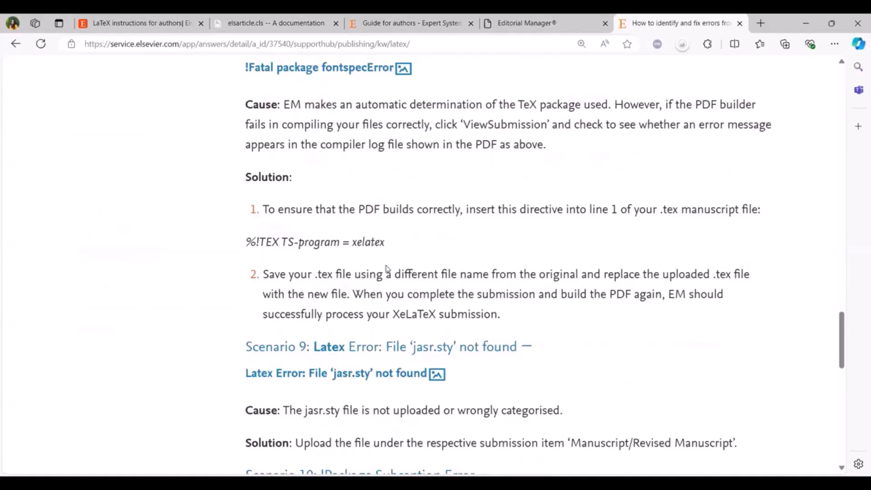
mouse_move(389, 272)
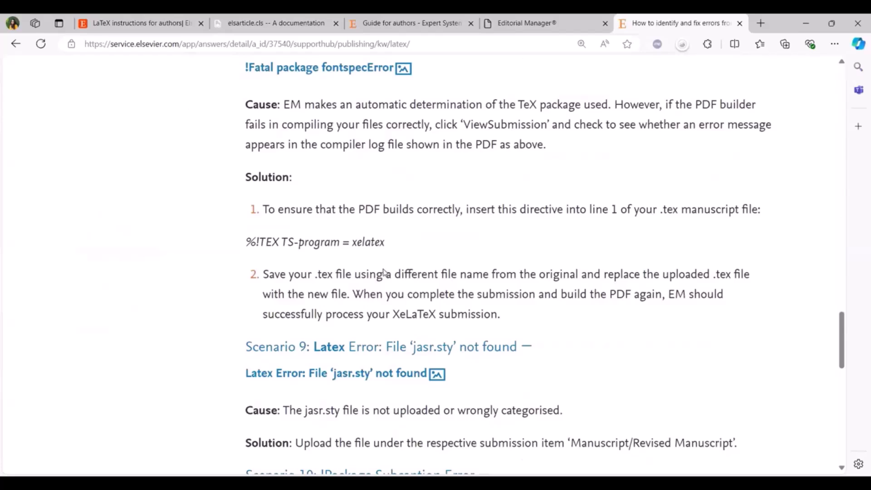
mouse_move(383, 272)
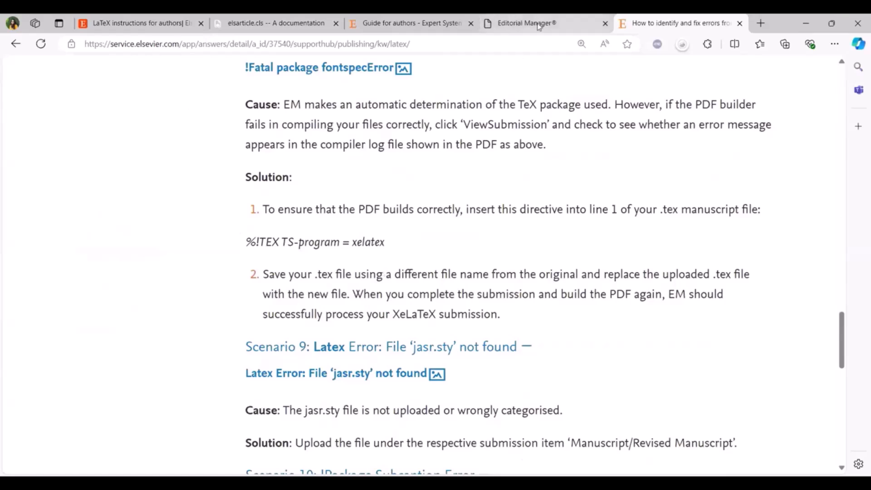
Return to the Editorial Manager tab listing the .bst, .sty, .cls sources and figures
left_click(525, 22)
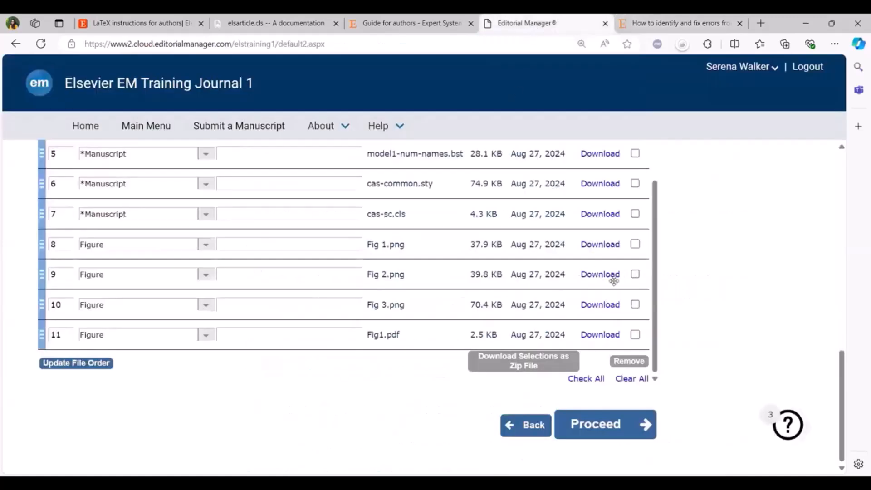
mouse_move(600, 273)
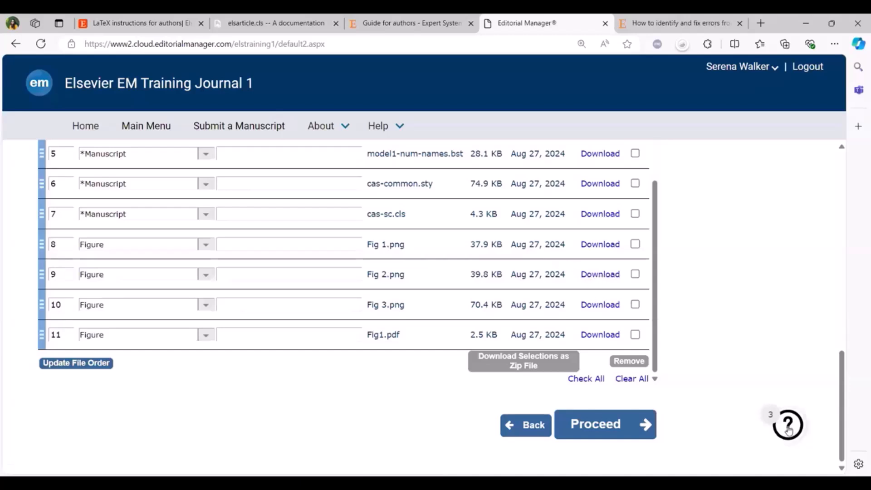
Open the Resource Center help panel from the bottom-right question-mark button
left_click(786, 424)
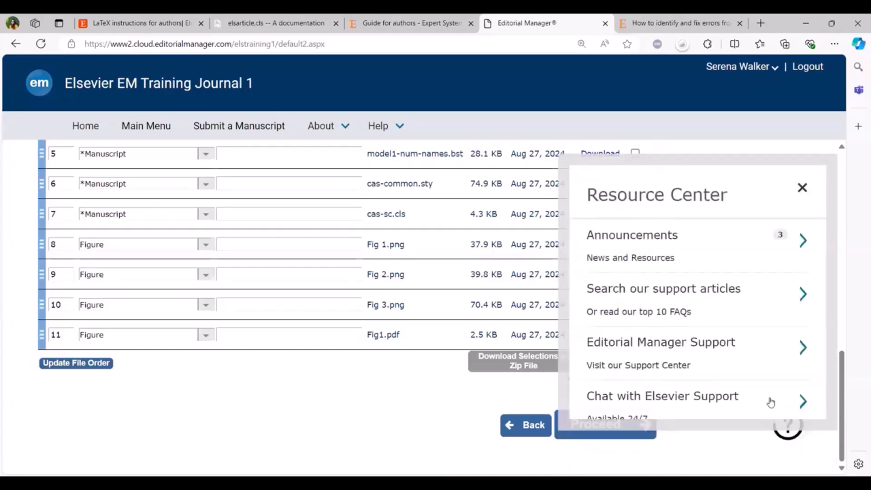
mouse_move(774, 404)
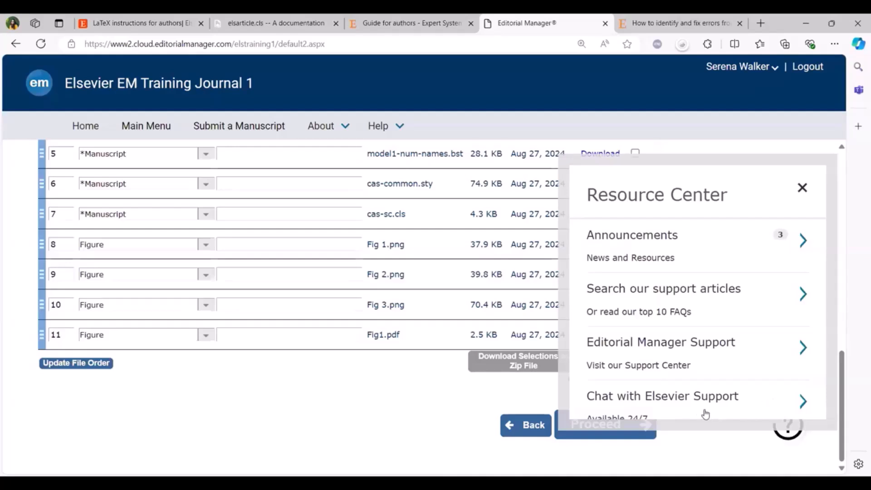
mouse_move(691, 404)
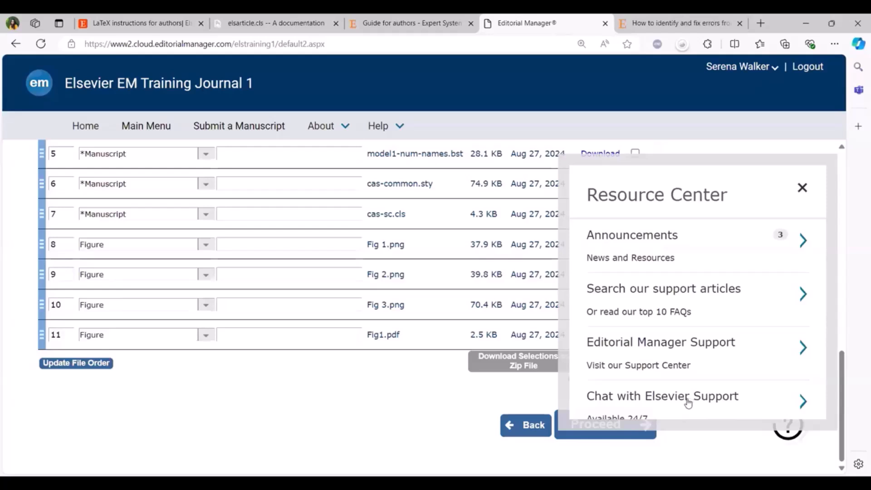
mouse_move(687, 404)
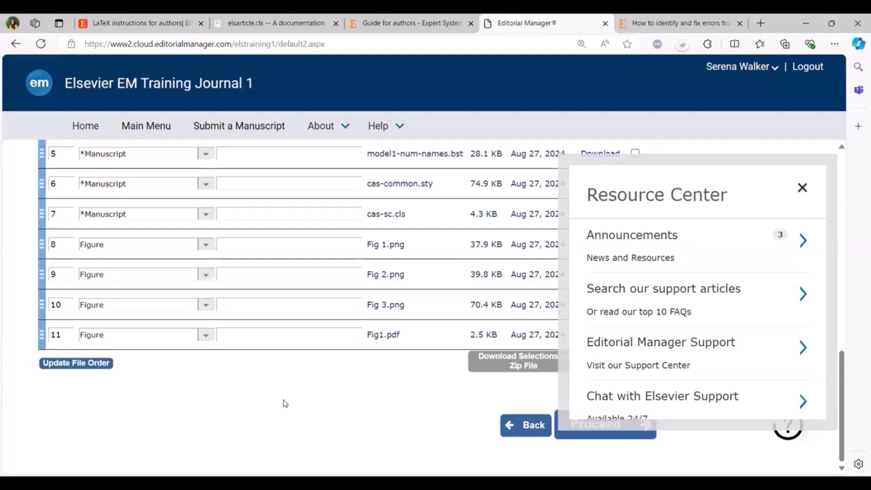
mouse_move(285, 384)
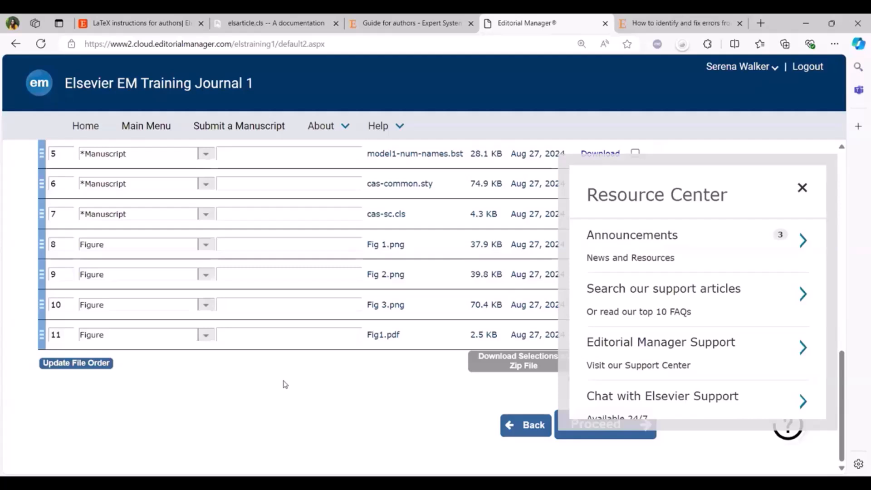
mouse_move(285, 382)
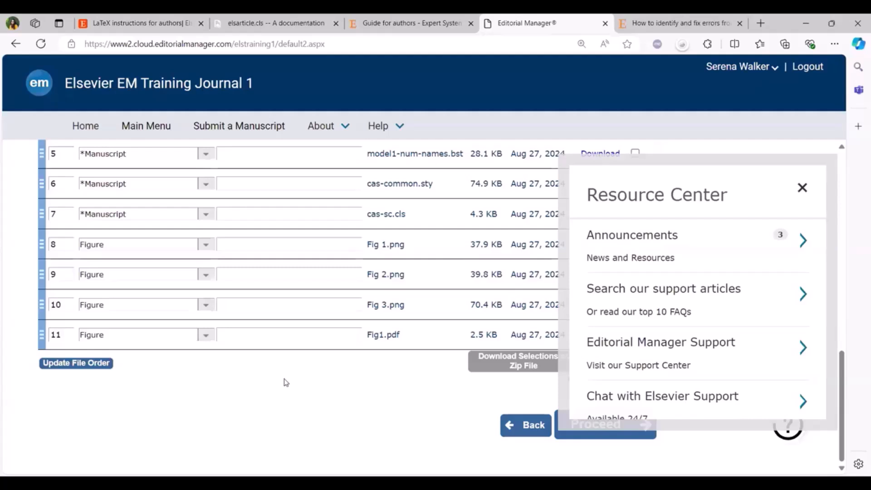
mouse_move(266, 343)
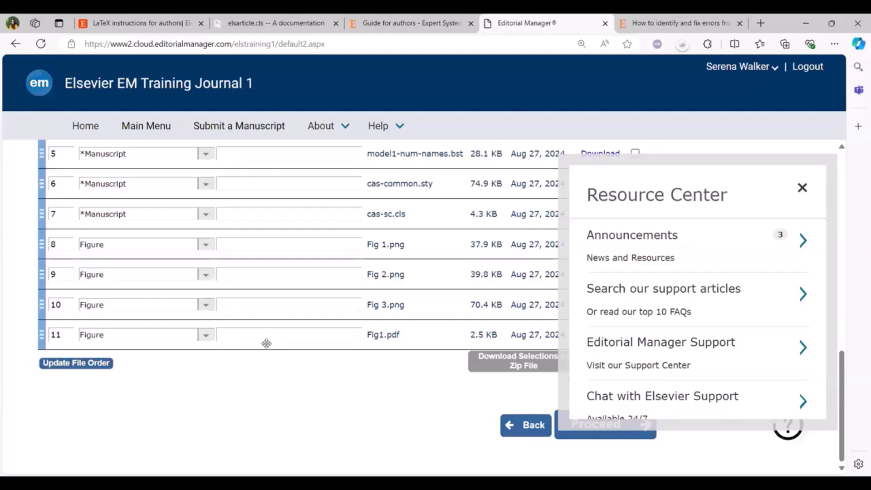